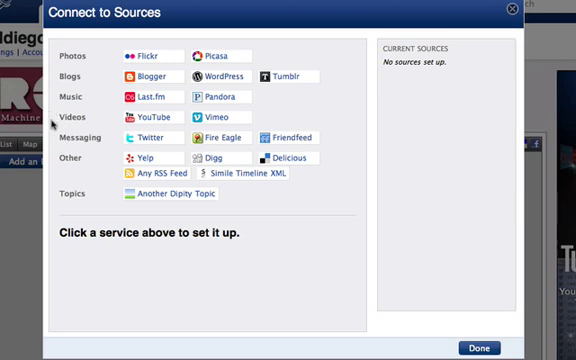
pyautogui.moveTo(33, 153)
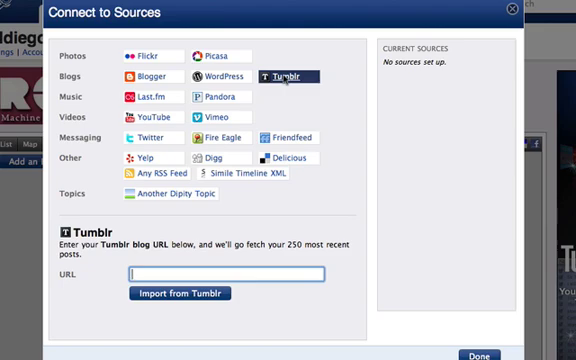
pyautogui.write('www')
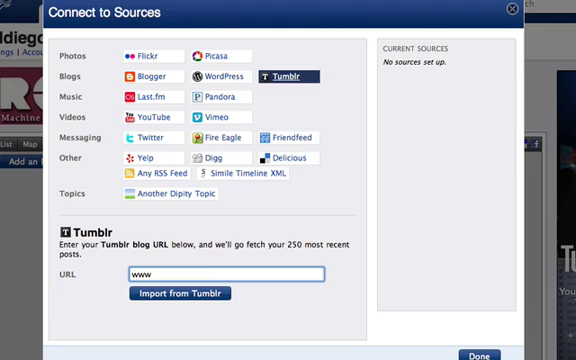
pyautogui.write('.indieuh')
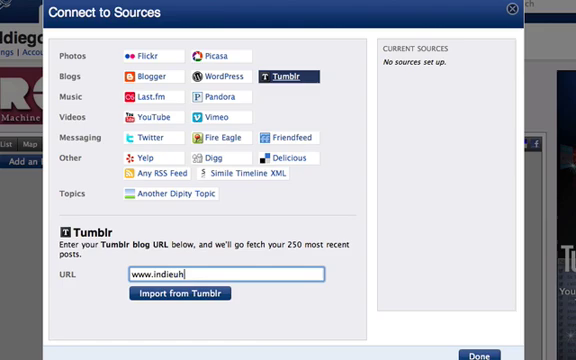
pyautogui.write('.tumblr')
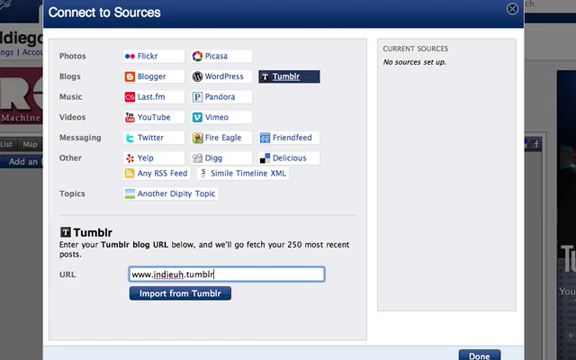
pyautogui.write('.com')
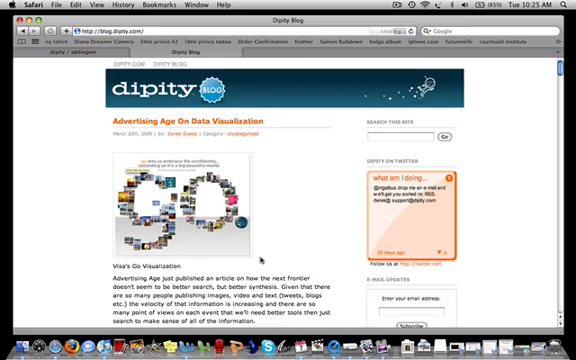
# - Scroll the Dipity Blog page to Meta and open its RSS feed link
pyautogui.scroll(-3)
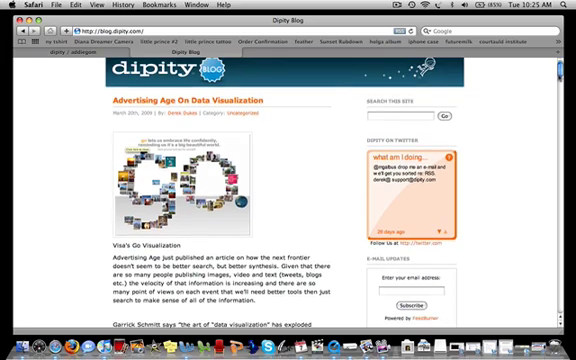
pyautogui.scroll(-3)
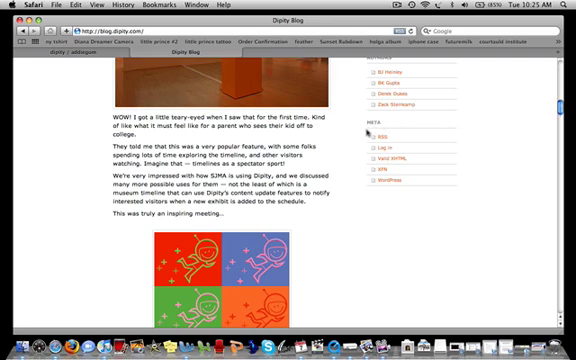
pyautogui.click(393, 151)
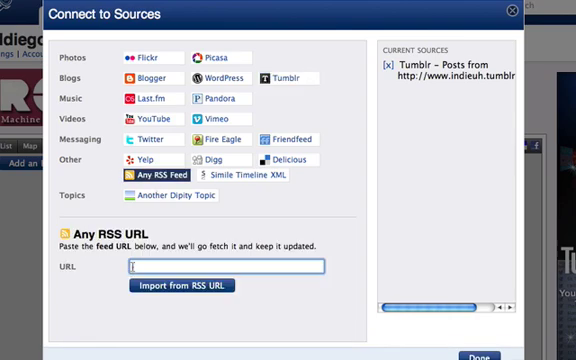
# - Import the RSS feed feed://blog.dipity.com/feed/ as a source
pyautogui.write('feed://blog.dipity.com/feed/')
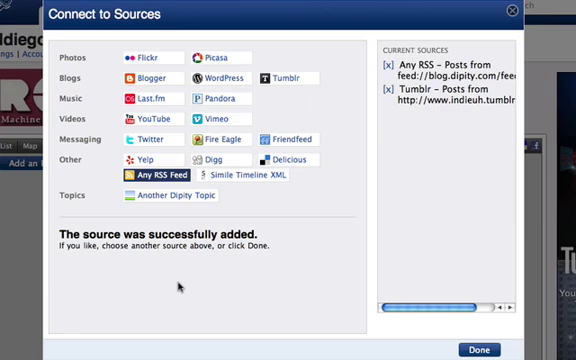
# - Switch from the YouTube import form to the Vimeo video import form
pyautogui.click(152, 118)
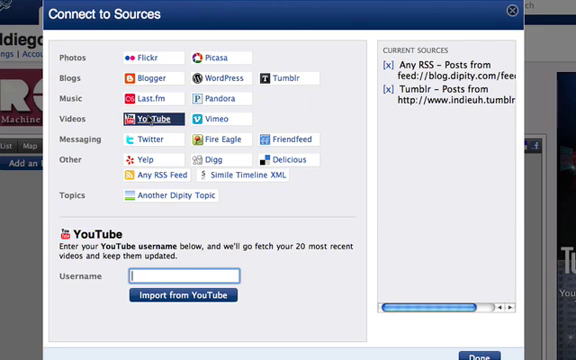
pyautogui.click(202, 121)
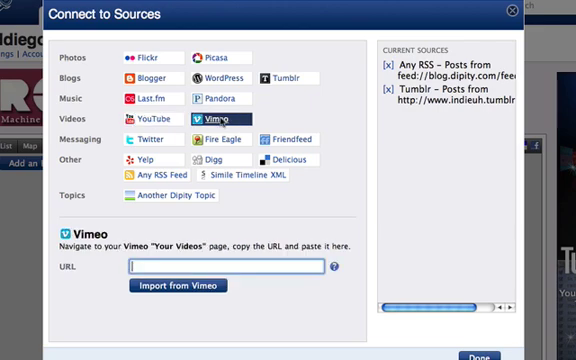